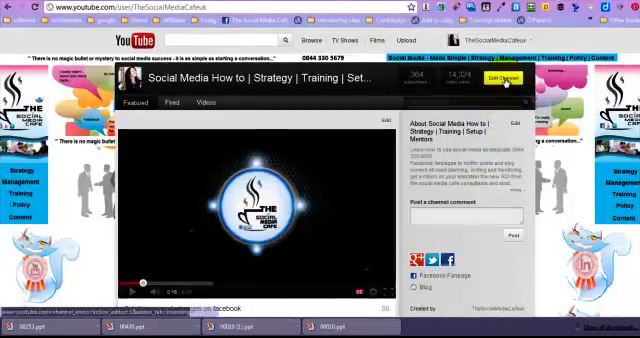
Open the channel editor for The Social Media Cafe channel.
left_click(497, 80)
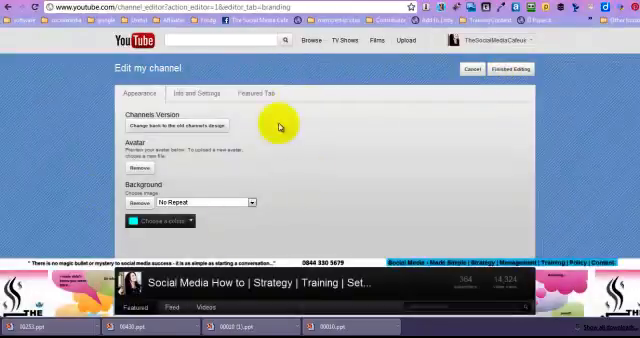
mouse_move(98, 160)
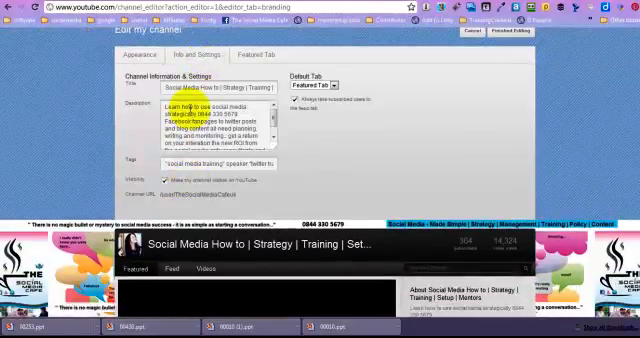
Show the Featured Tab settings with the Creator, Blogger, Broadcaster and Everything layouts.
left_click(263, 54)
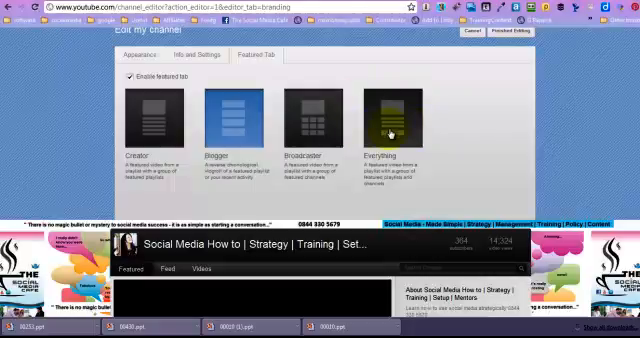
Apply the Blogger layout to the featured tab and go back to Appearance settings.
left_click(223, 115)
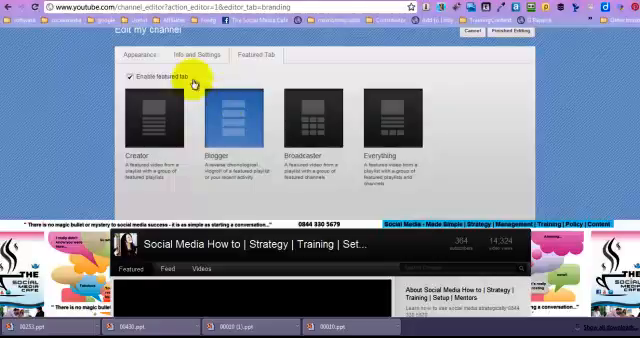
left_click(141, 52)
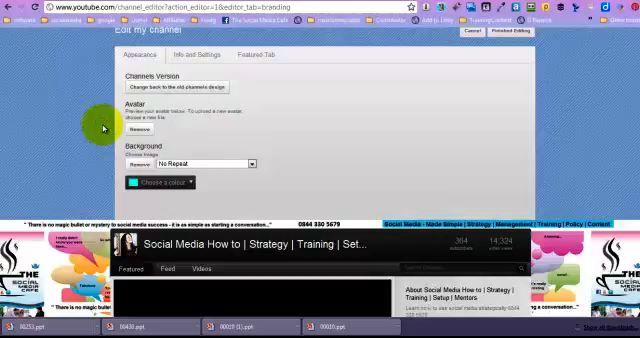
scroll("down", 3)
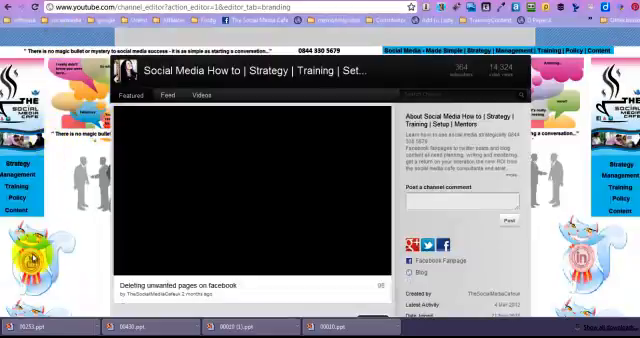
scroll("down", 3)
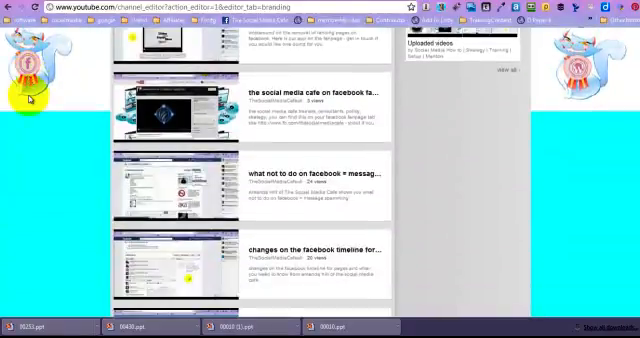
scroll("down", 3)
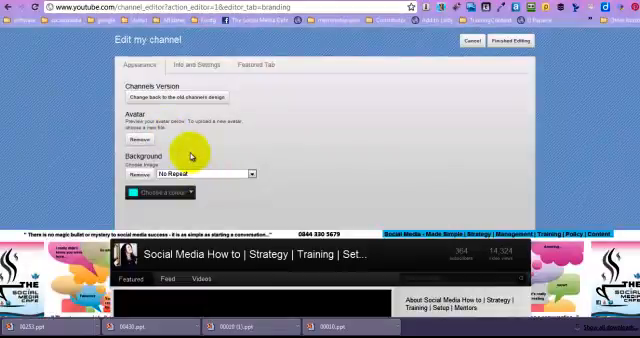
Set Background repeat to Repeat Vertically and scroll to preview the result.
left_click(200, 173)
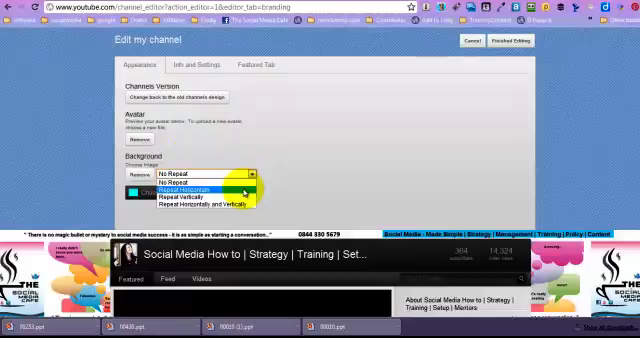
mouse_move(210, 197)
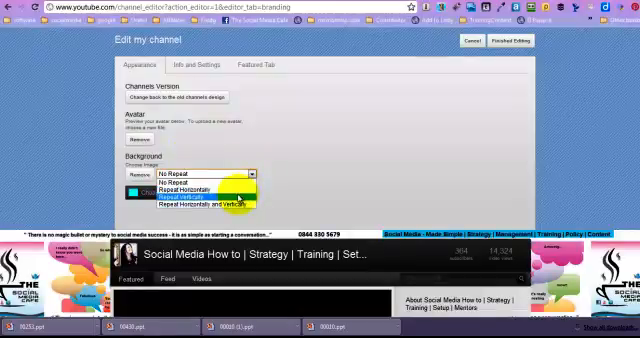
left_click(194, 196)
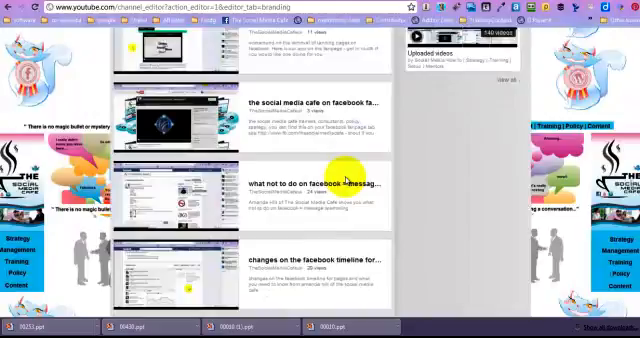
scroll("down", 3)
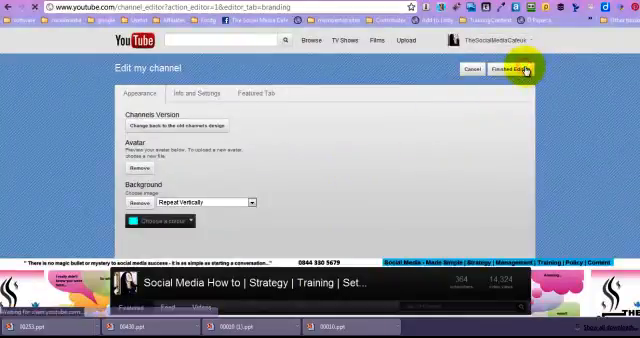
left_click(512, 69)
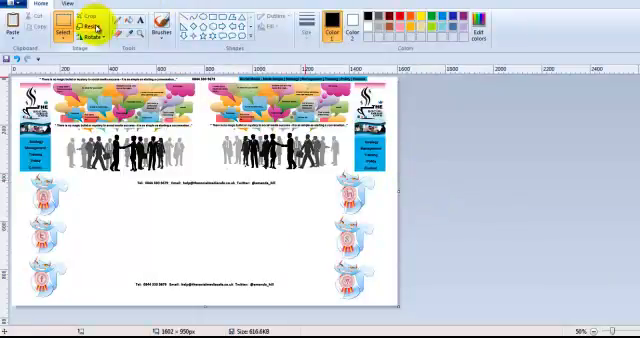
left_click(86, 24)
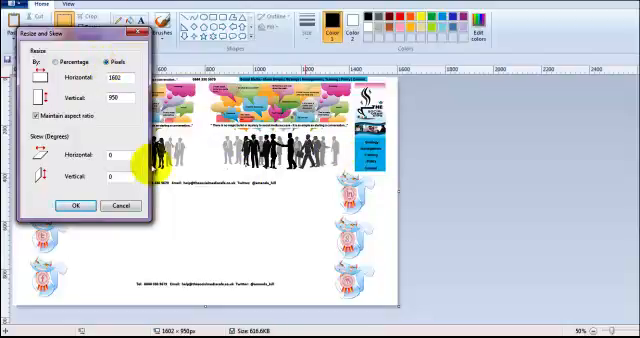
left_click(73, 205)
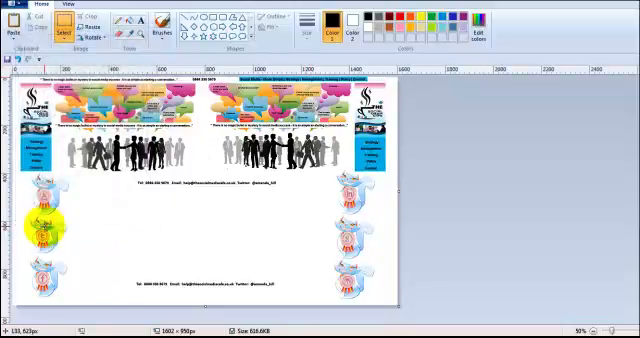